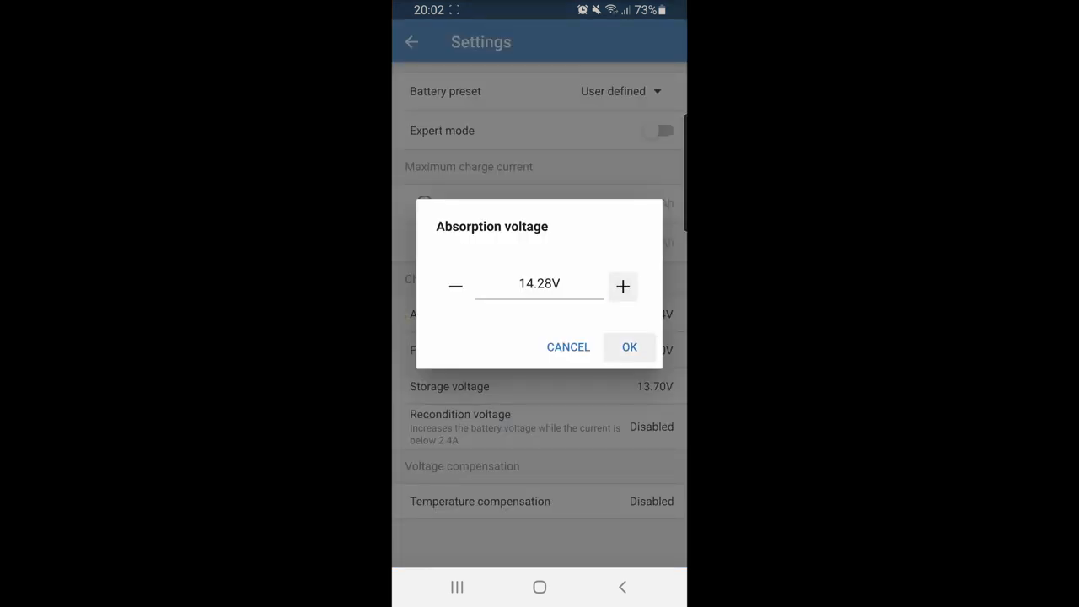
Confirm the 14.28V absorption voltage so the charger preset applies it.
click(628, 347)
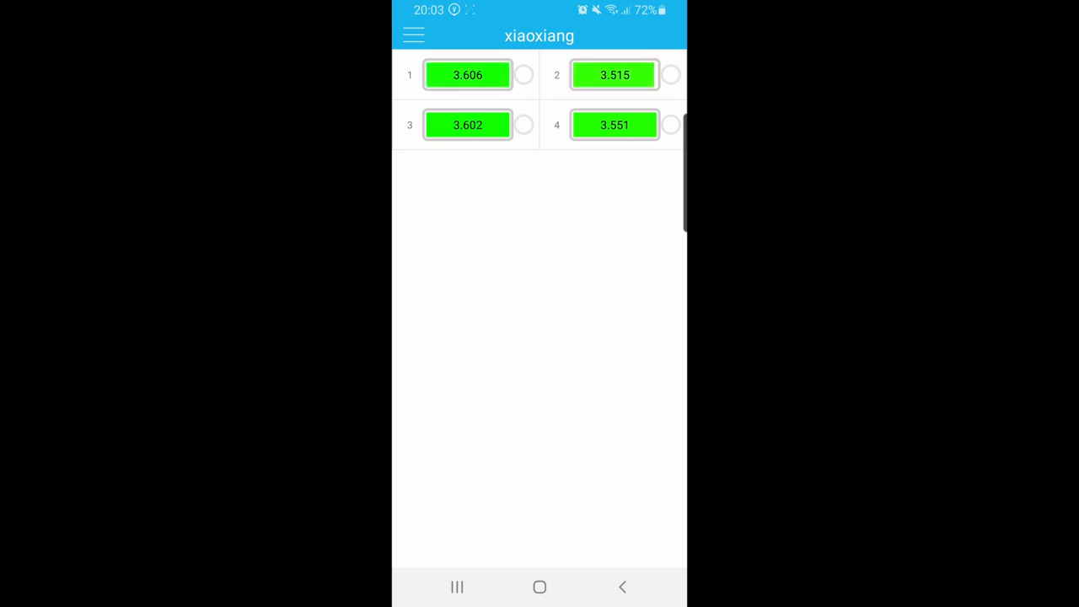
Show Battery State and watch the four cells climb to about 3.57–3.65 V.
click(413, 35)
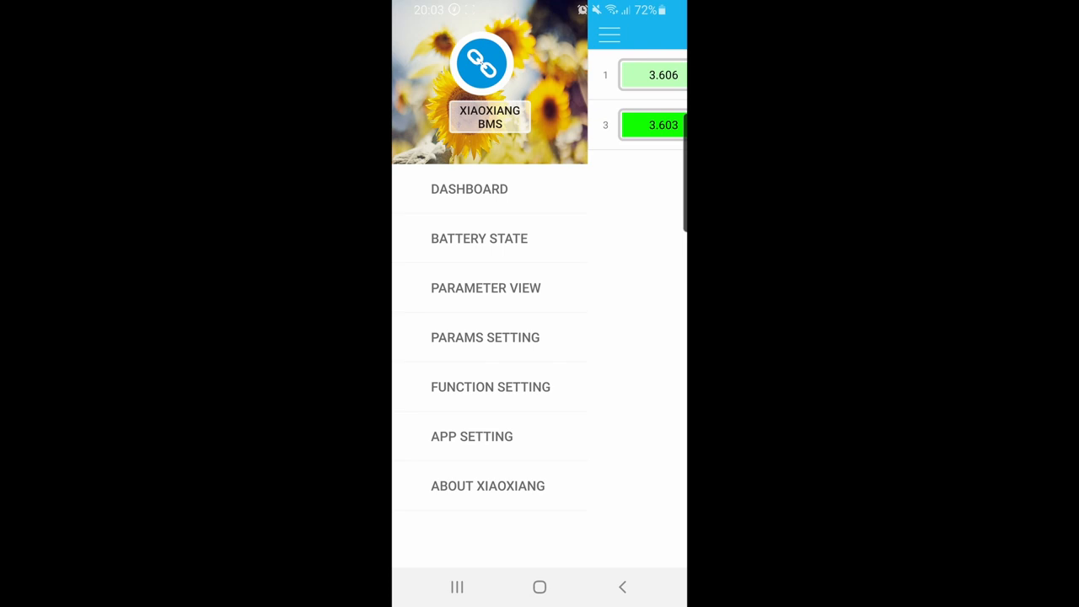
click(468, 189)
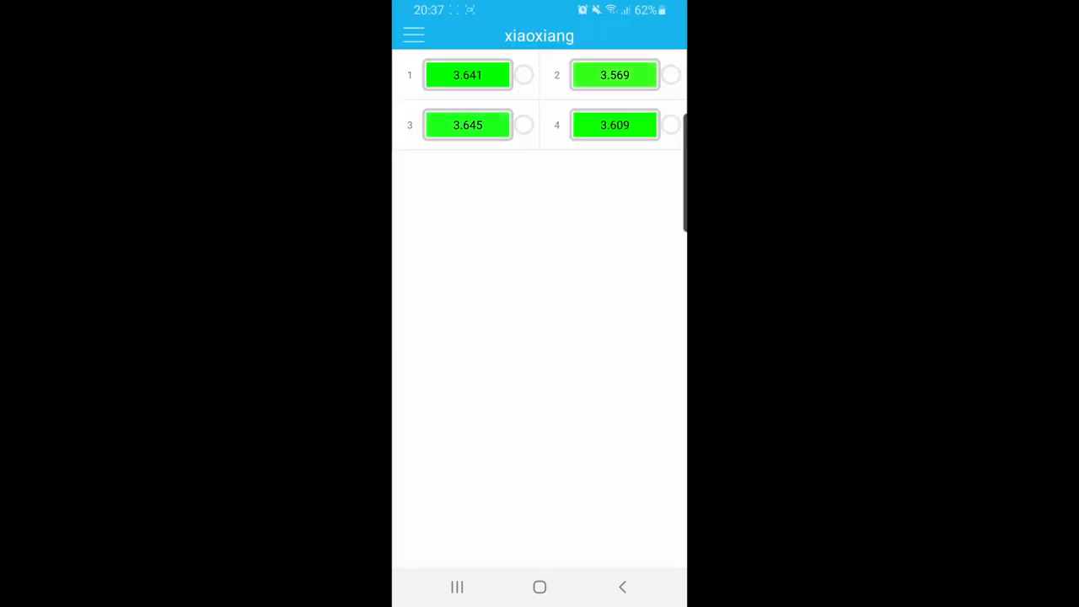
click(413, 35)
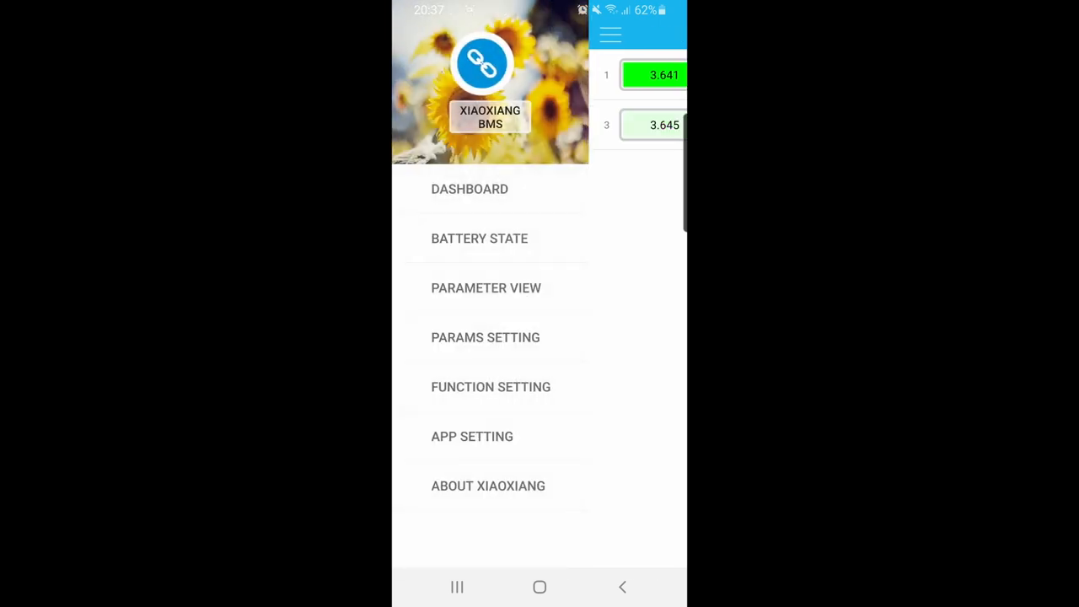
Choose a menu entry before returning to the charger's 14.50V absorption setting.
click(468, 189)
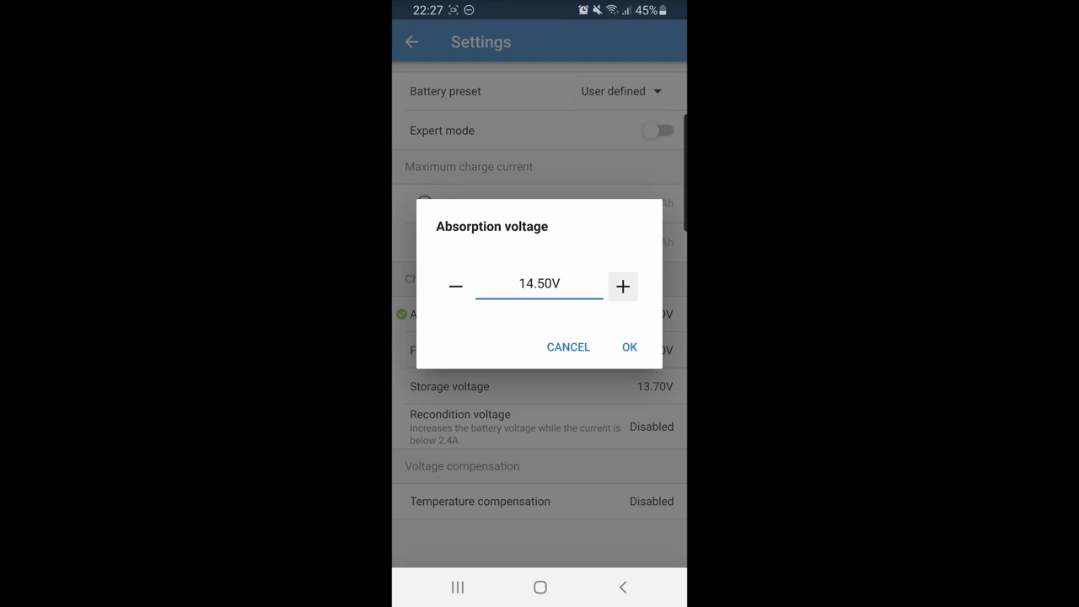
Confirm 14.50V absorption, then view the dashboard reading 14.47 V with cells 3.58–3.65 V.
click(629, 347)
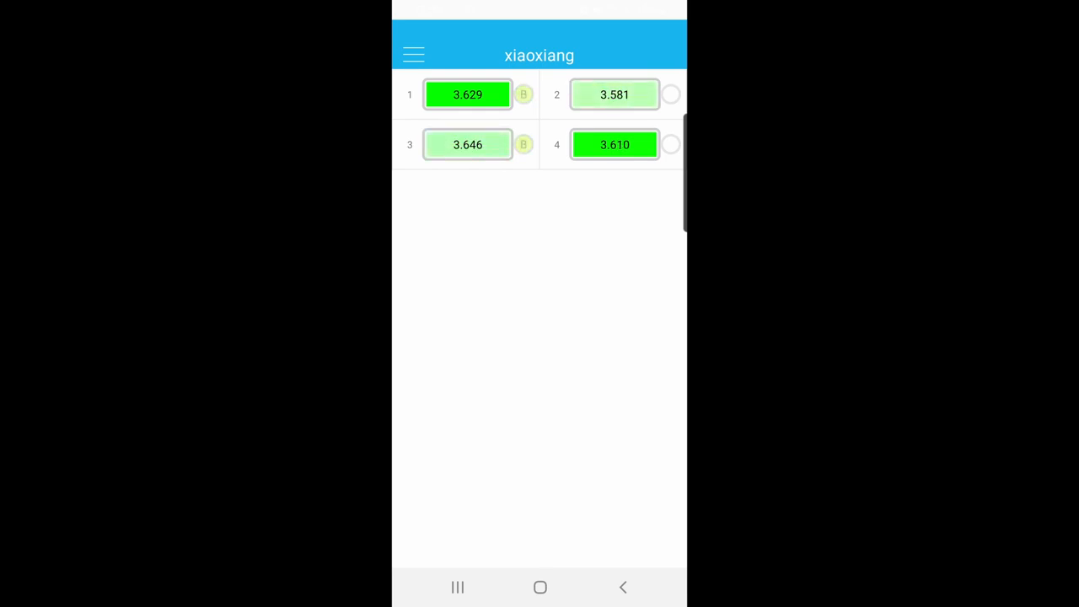
click(413, 54)
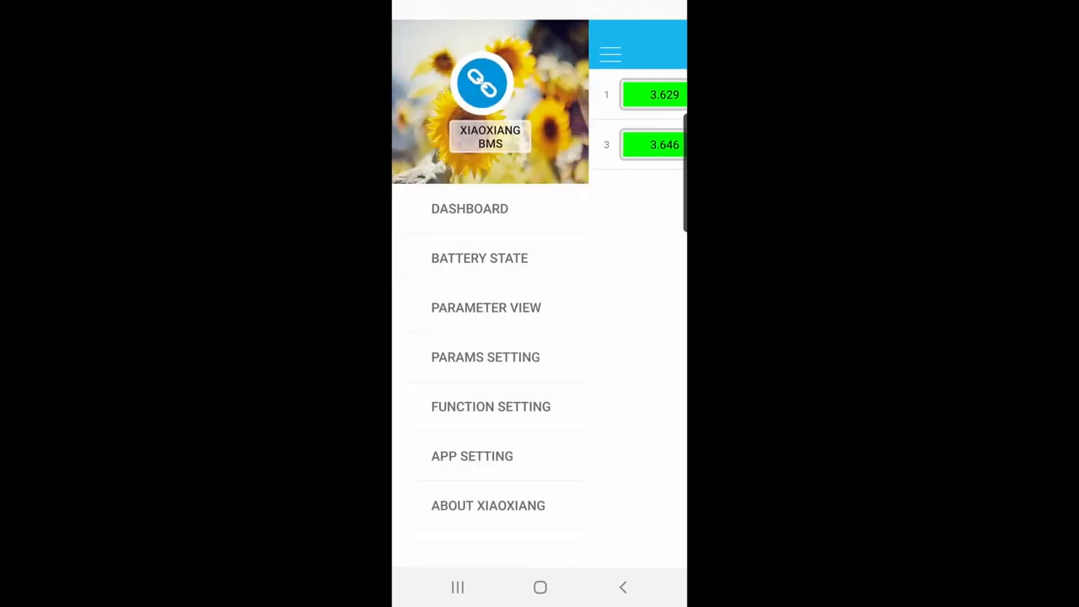
click(468, 209)
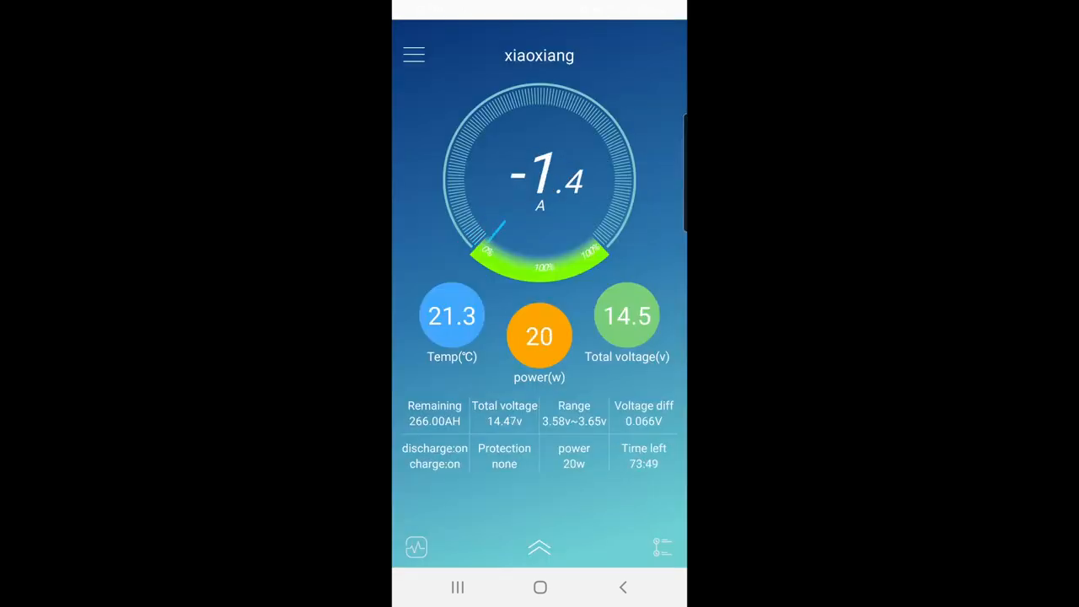